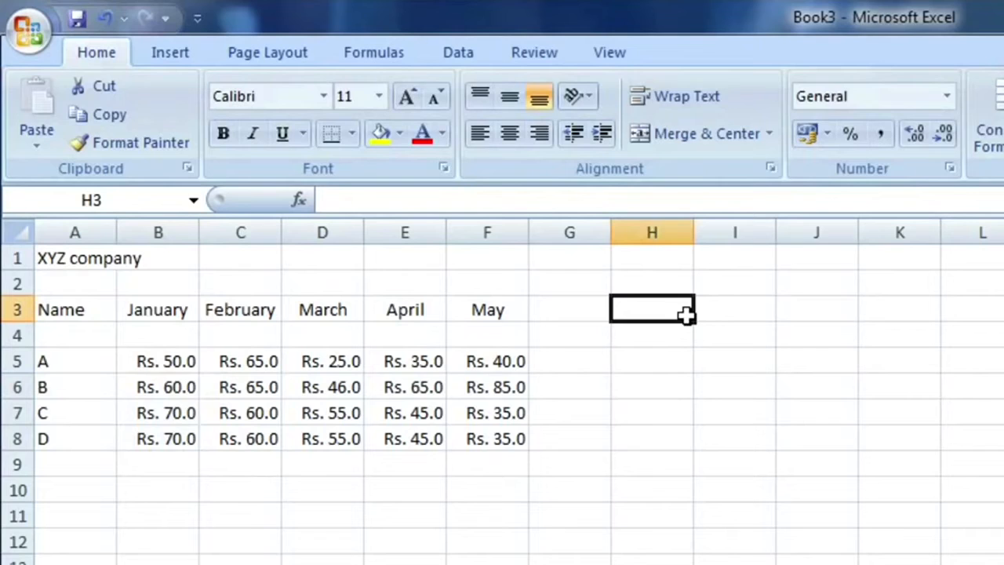
Label H3 'Total' and enter =SUM(B5:F5) in H5, giving person A's total Rs. 215.0
text(Total)
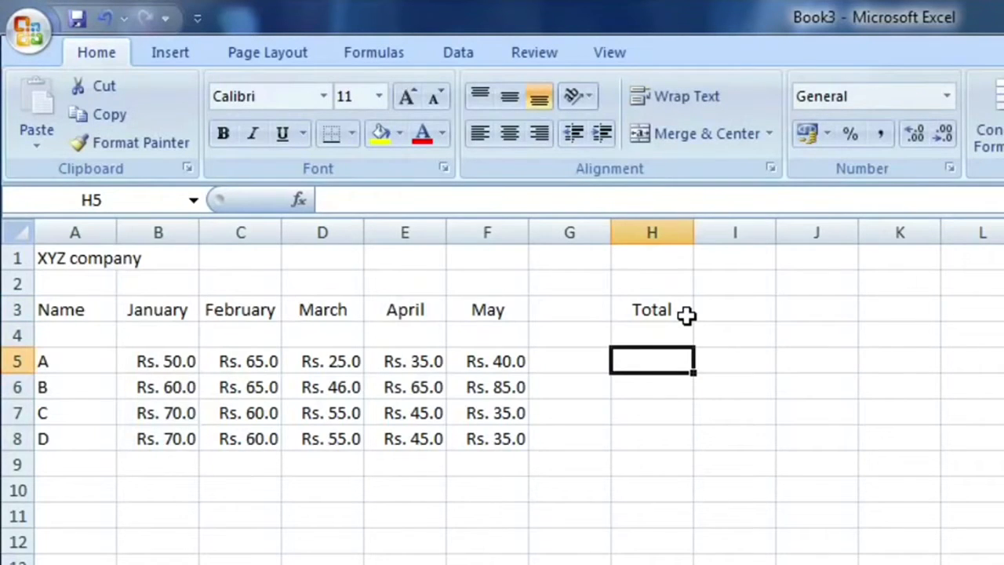
text(=)
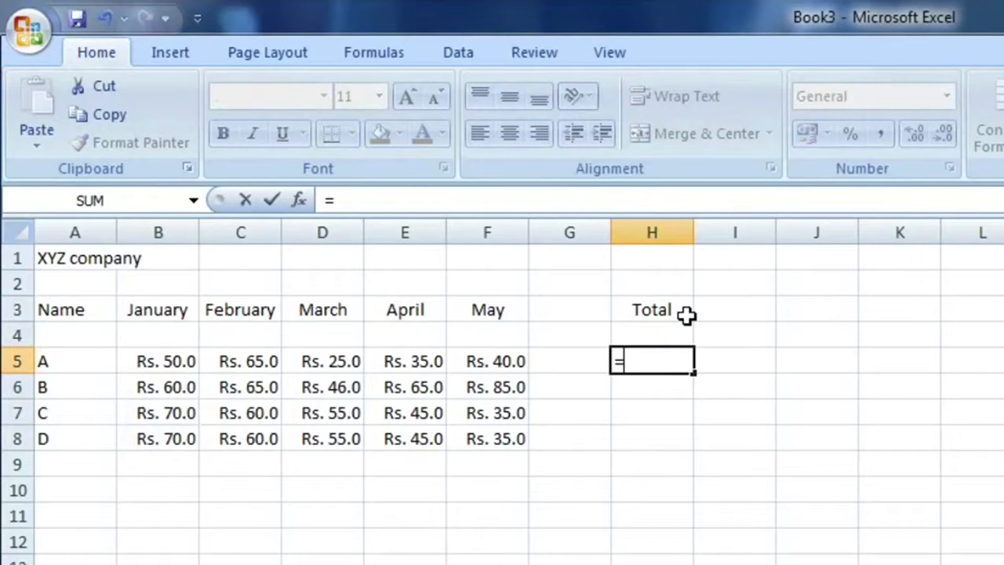
text(sum()
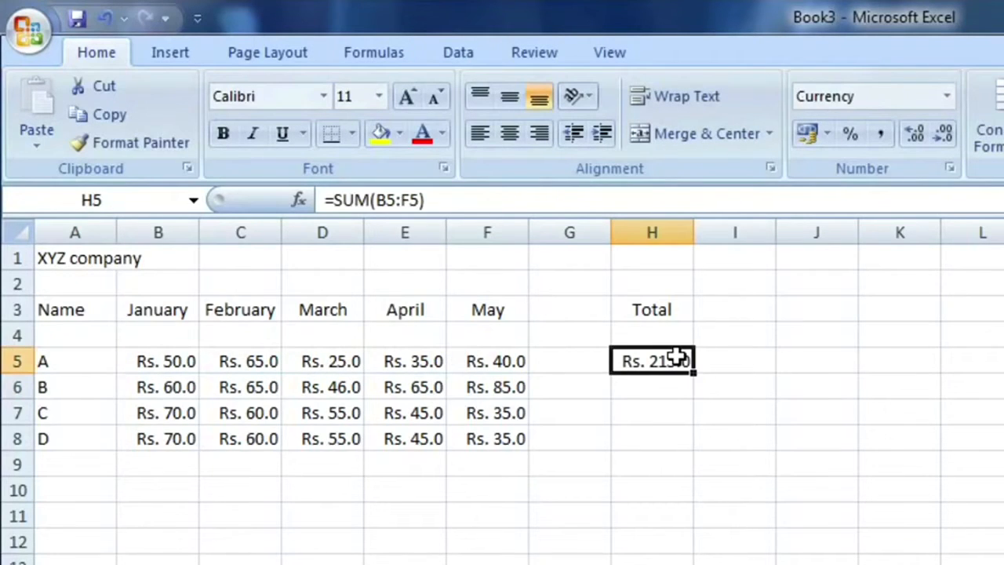
key(Delete)
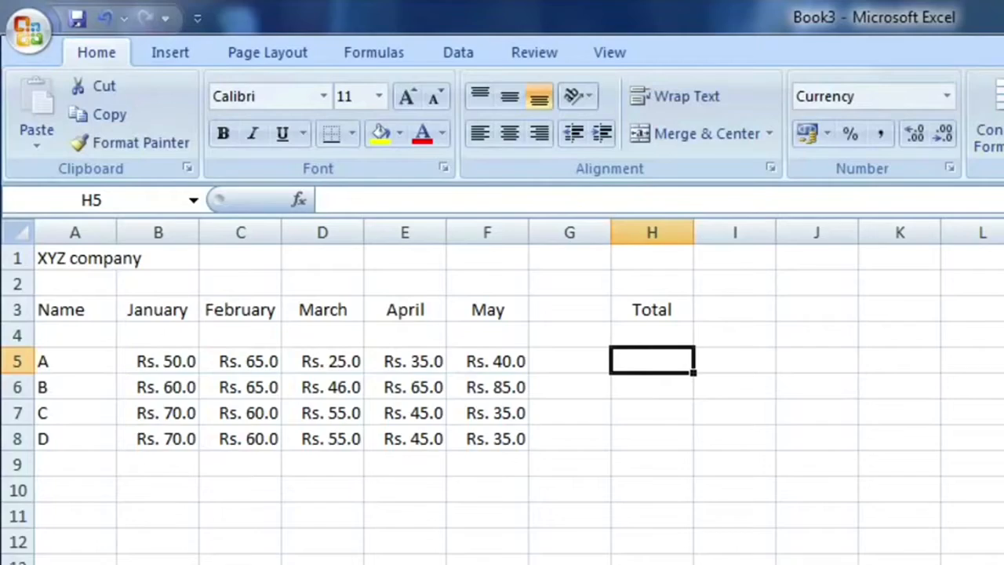
text(=SUM(B5:G5)
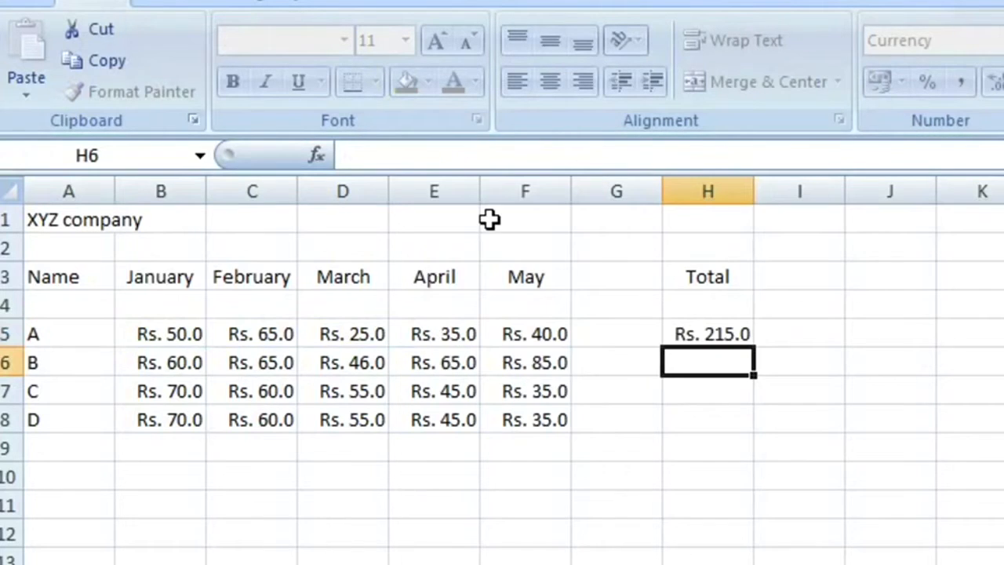
text(=SUM(B5:F5))
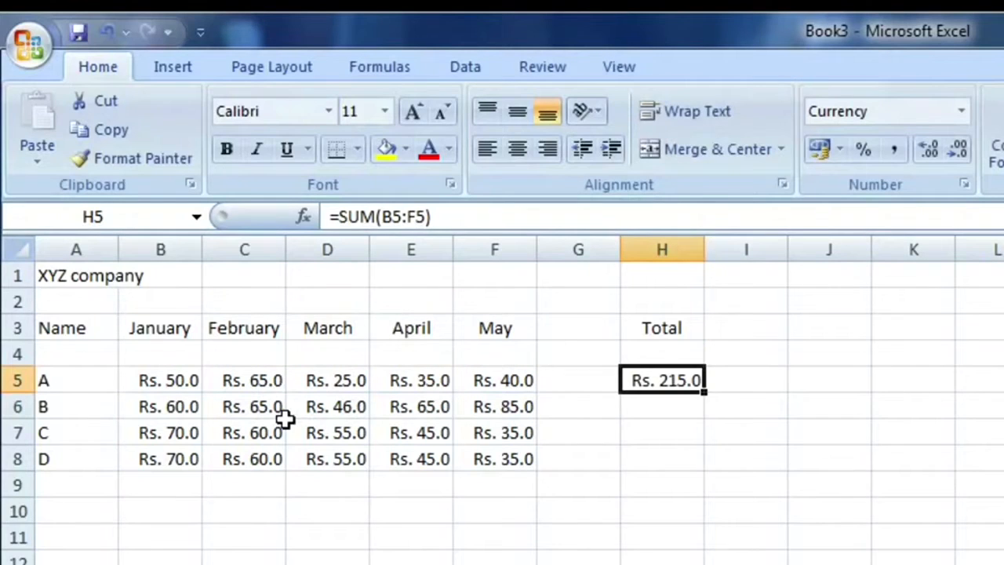
mouse_move(706, 392)
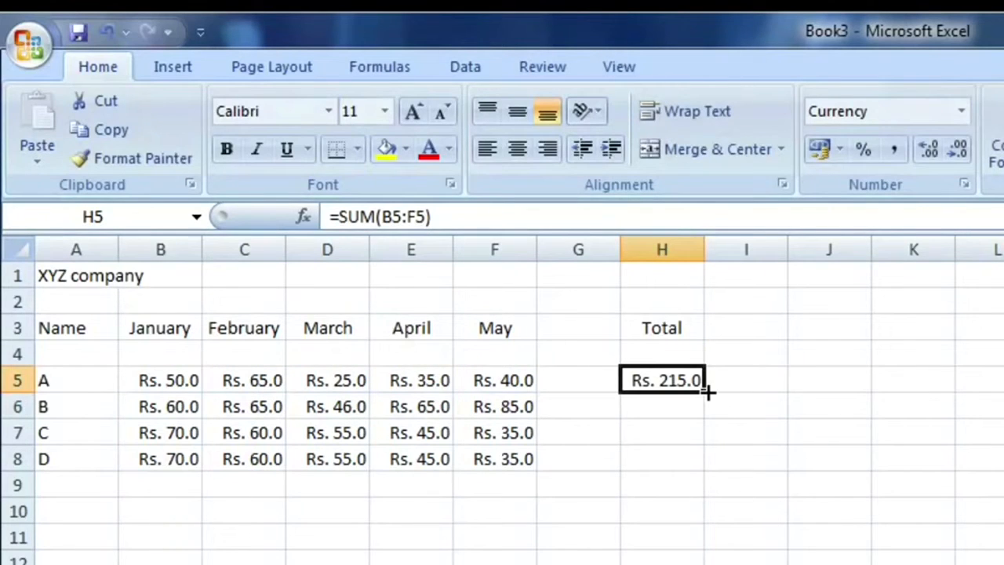
mouse_move(703, 400)
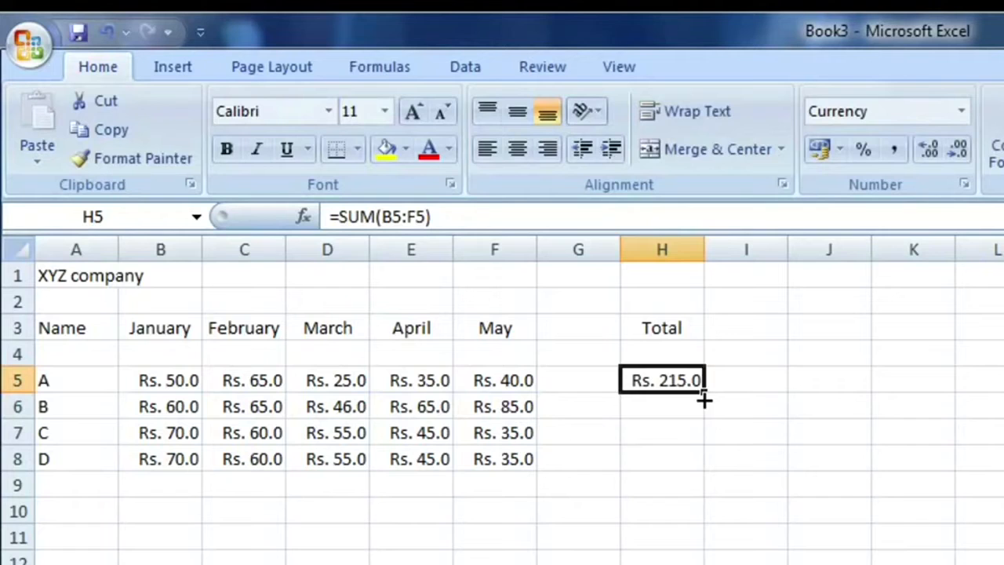
Fill the SUM formula from H5 down to H8 so B, C and D show 321.0, 265.0 and 265.0
drag(703, 400, 683, 458)
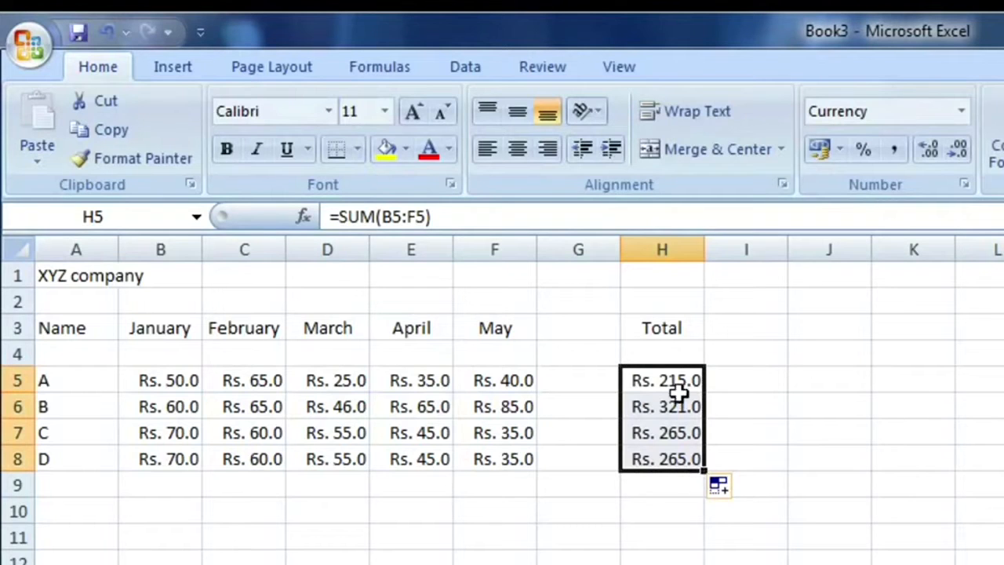
double_click(662, 380)
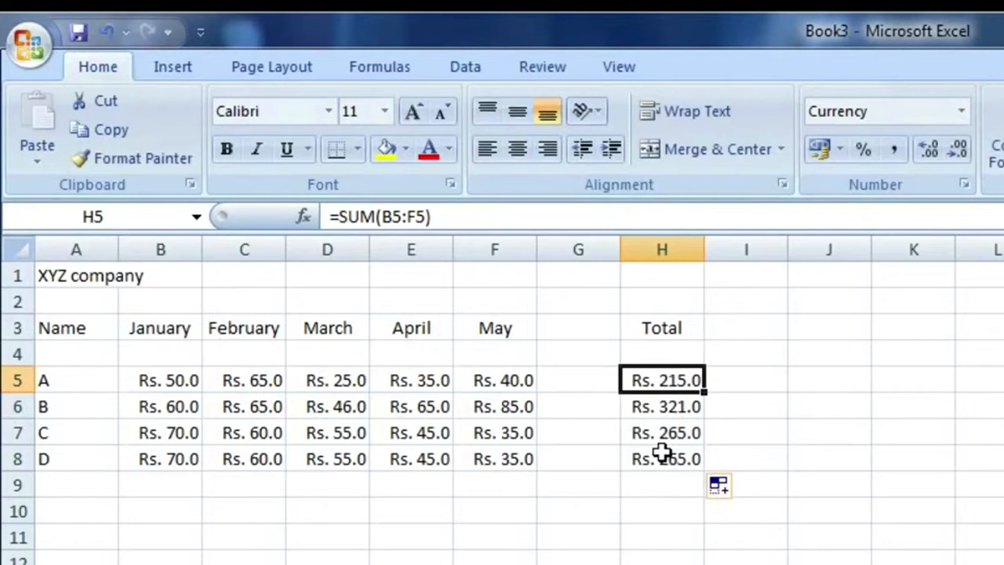
click(662, 458)
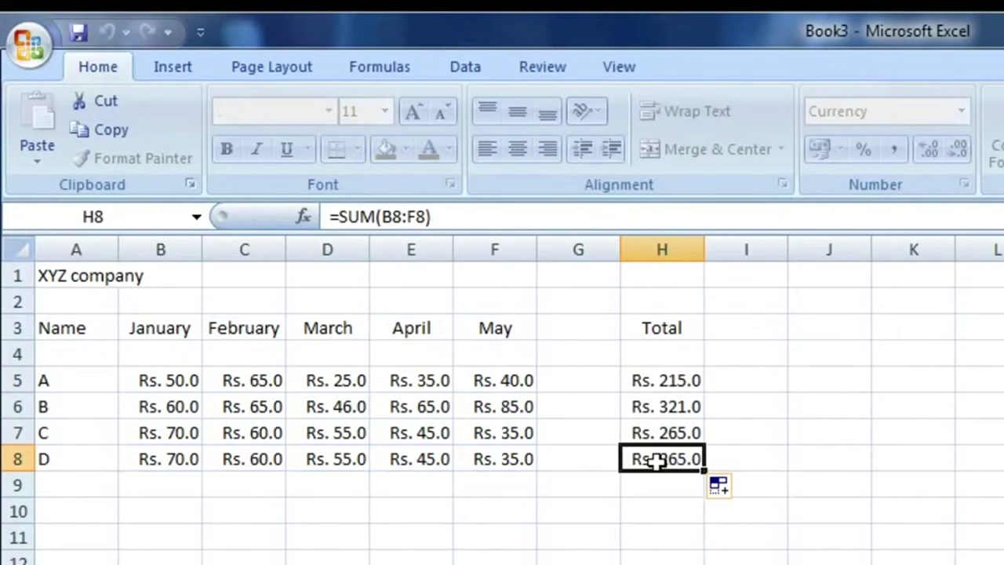
click(75, 511)
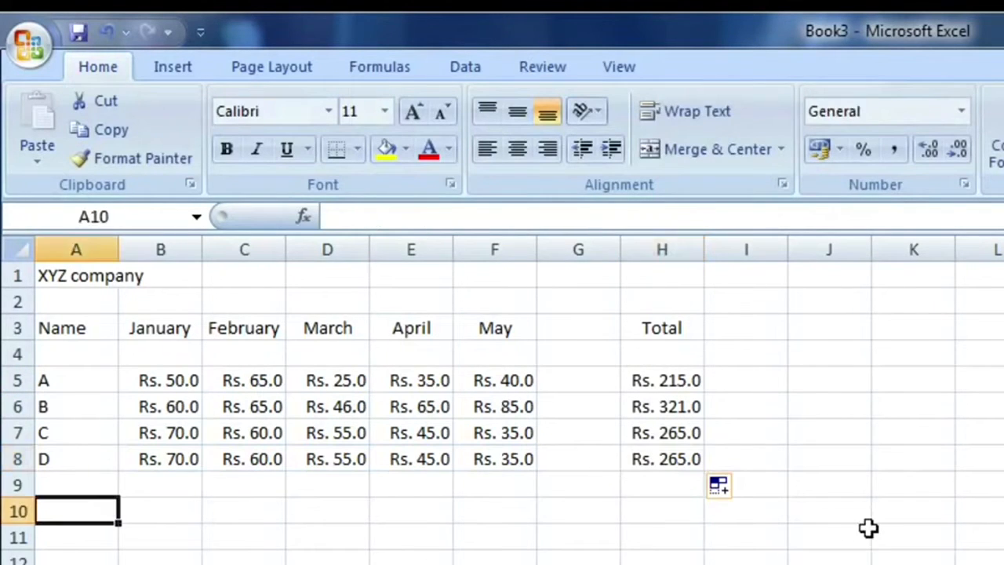
Label A10 'Total' and sum each month in B10:F10 (250.0, 250.0, 181.0, 190.0, 195.0)
text(Total)
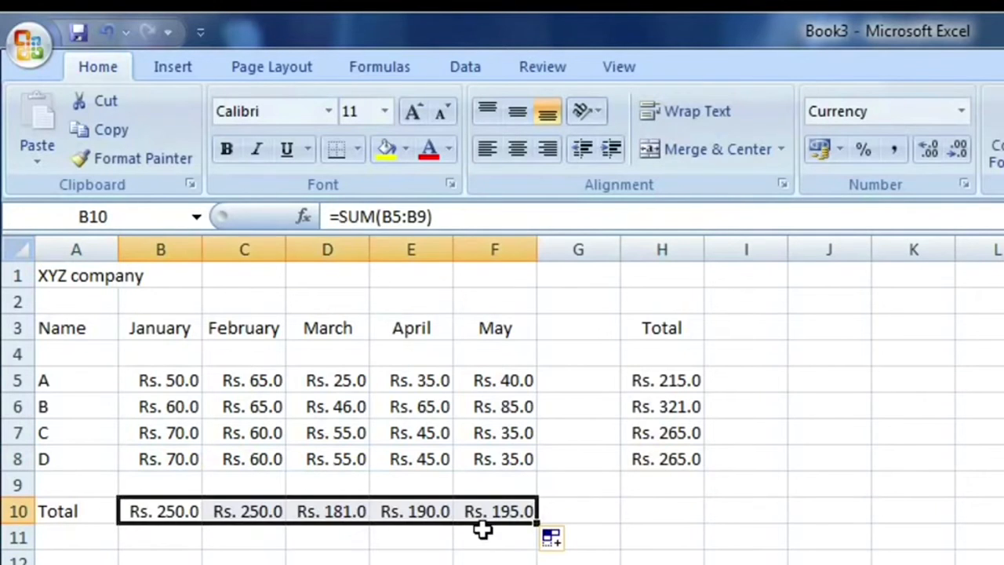
click(494, 511)
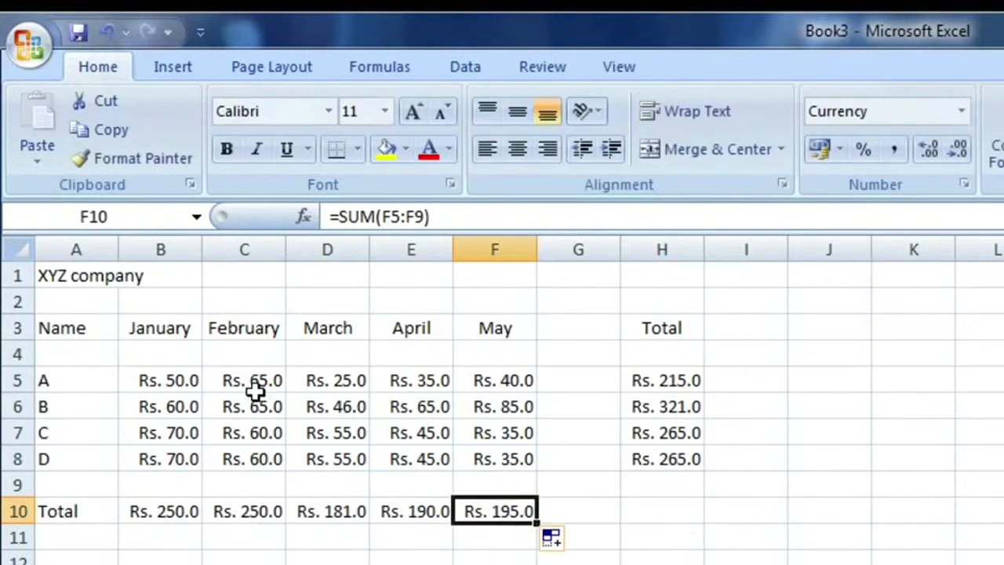
click(160, 512)
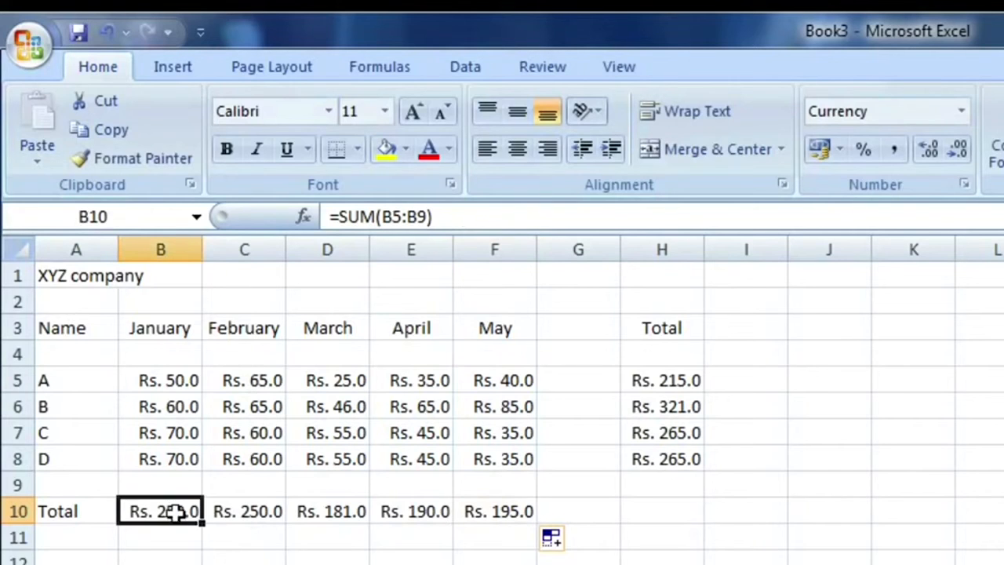
click(662, 380)
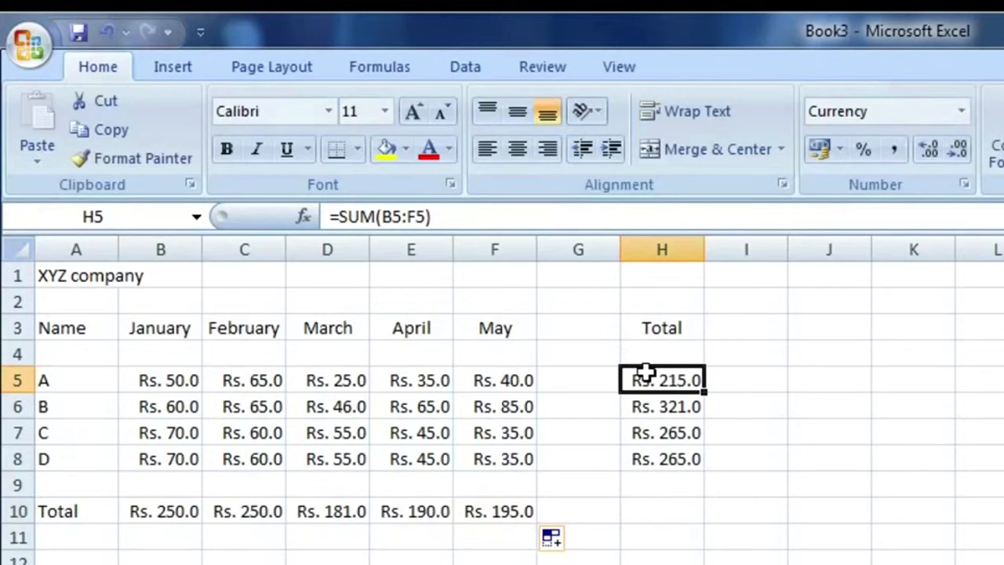
click(662, 512)
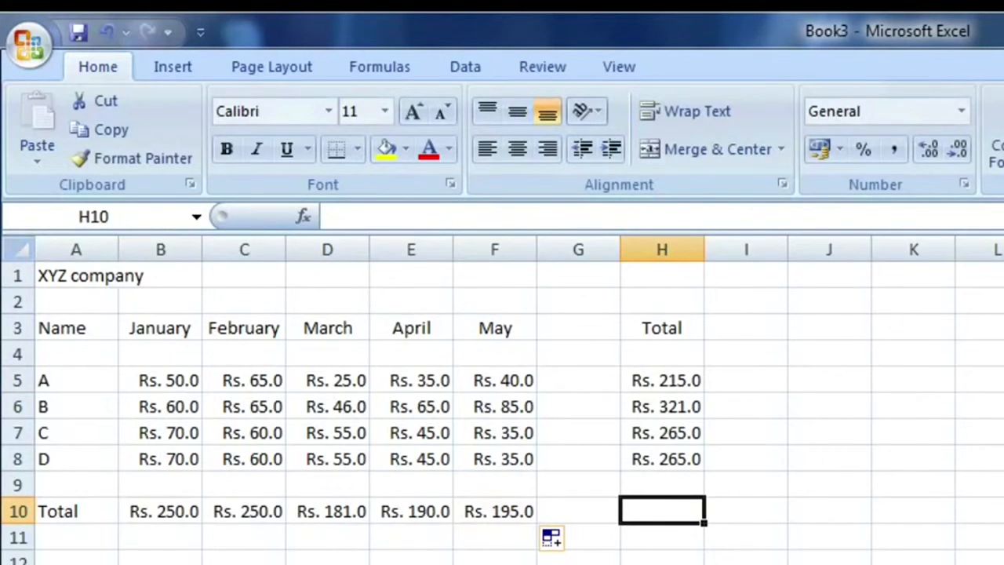
Enter =SUM(H5:H8) in H10 to get the grand total Rs. 1,066.0
text(=SUM(H5:H9)
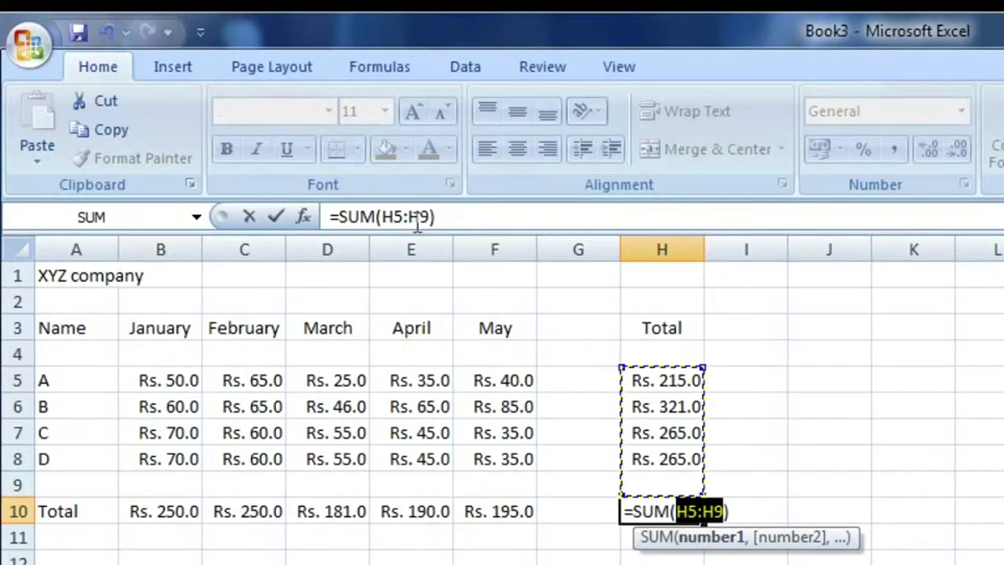
mouse_move(479, 247)
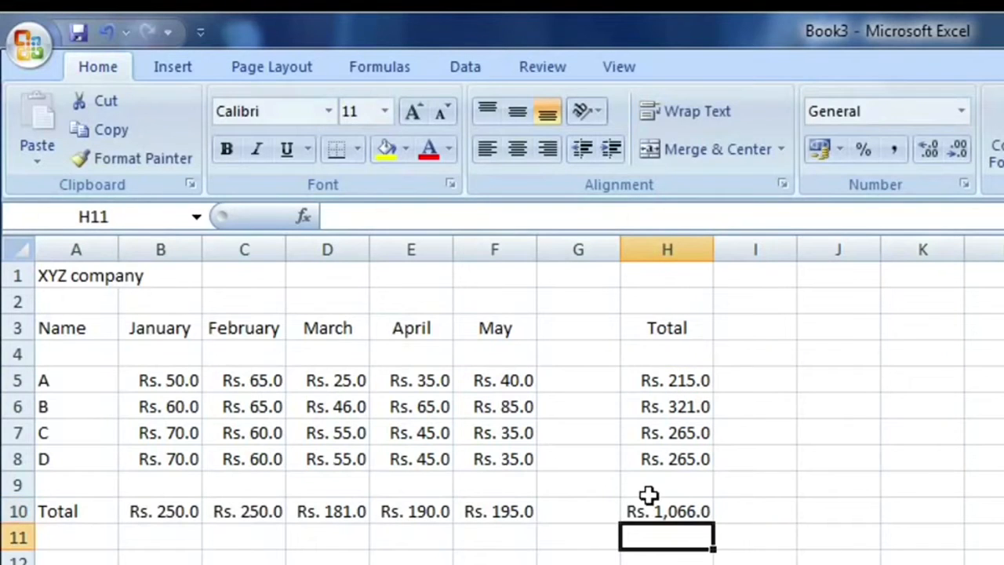
text(=SUM(H5:H8))
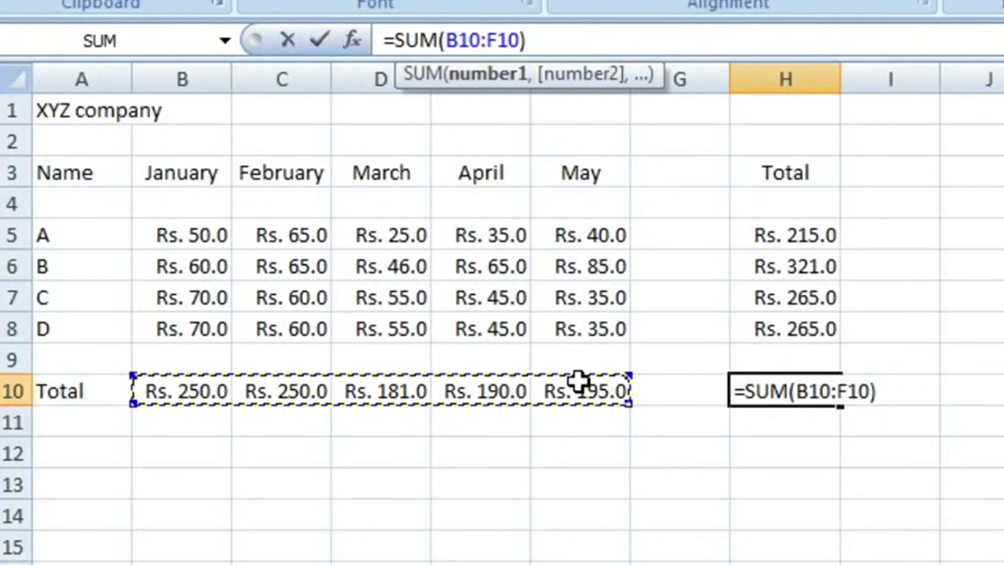
key(enter)
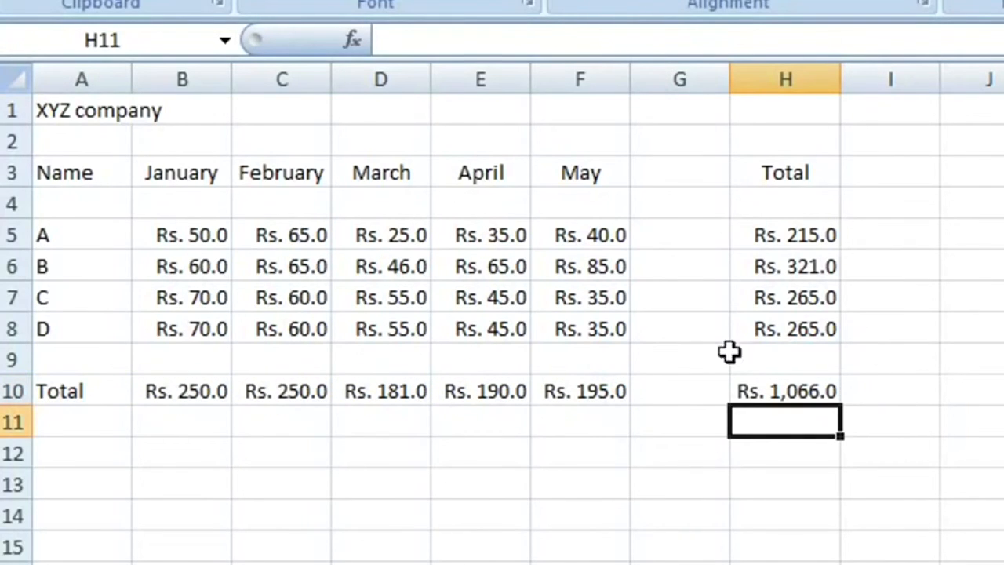
click(785, 235)
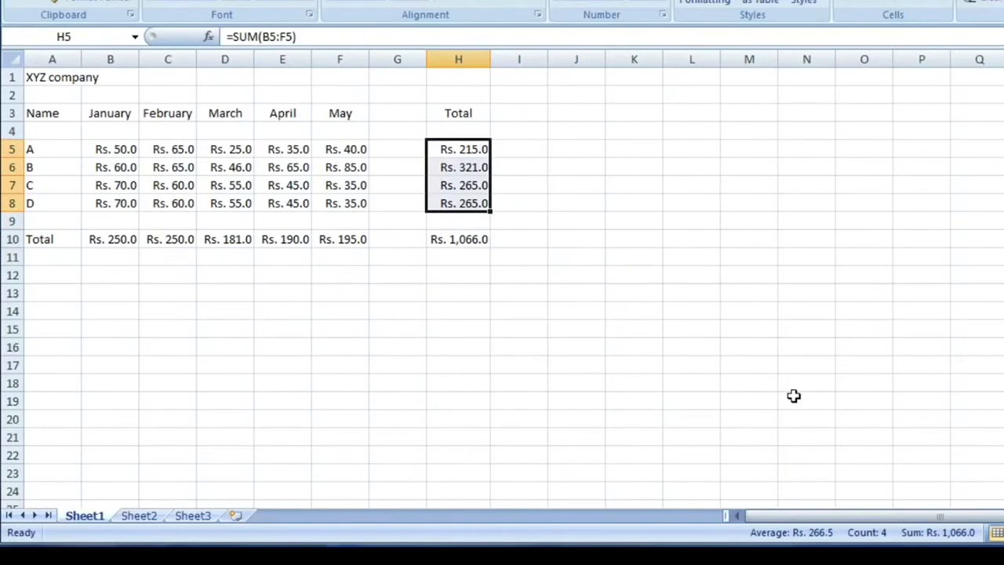
mouse_move(963, 539)
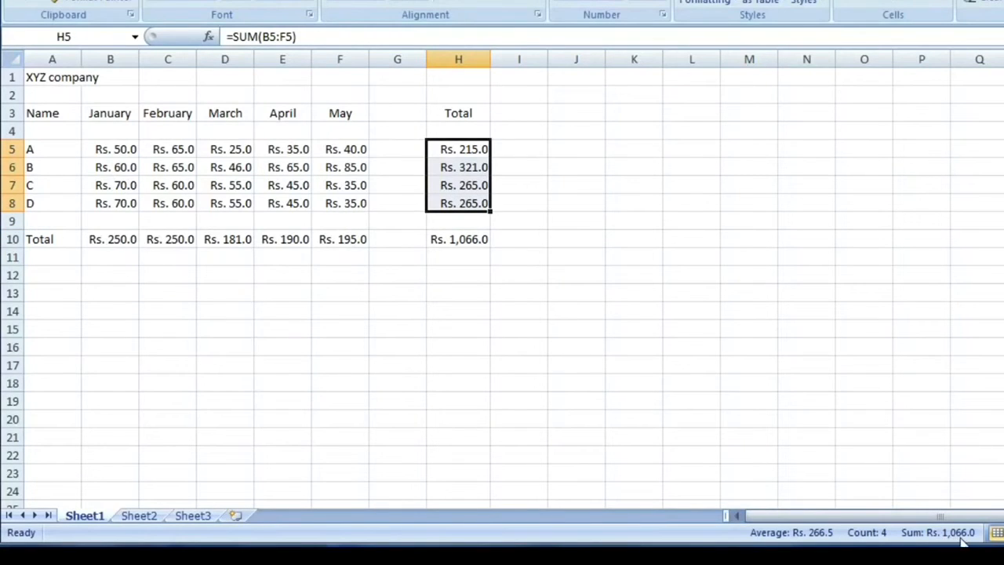
click(110, 238)
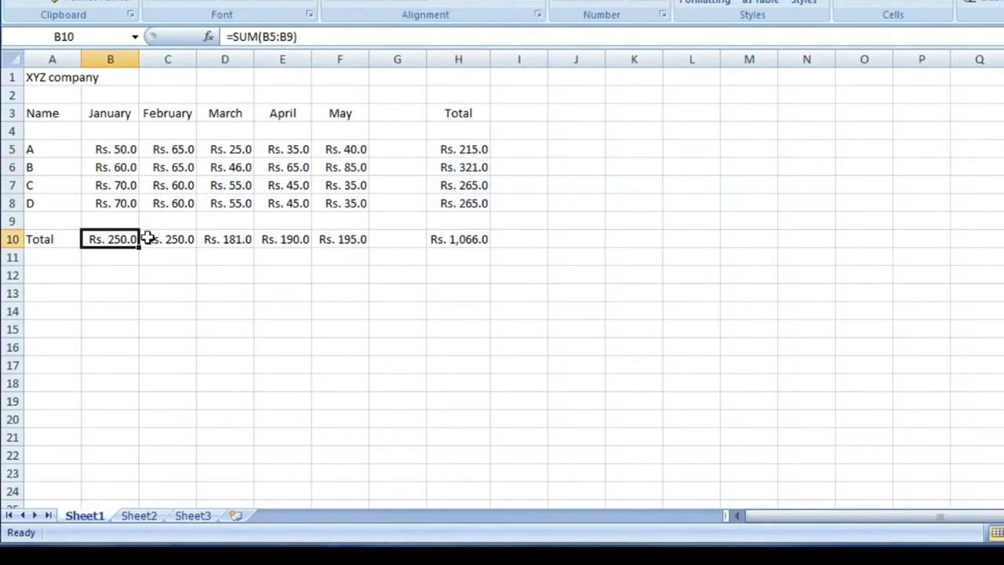
drag(109, 238, 339, 239)
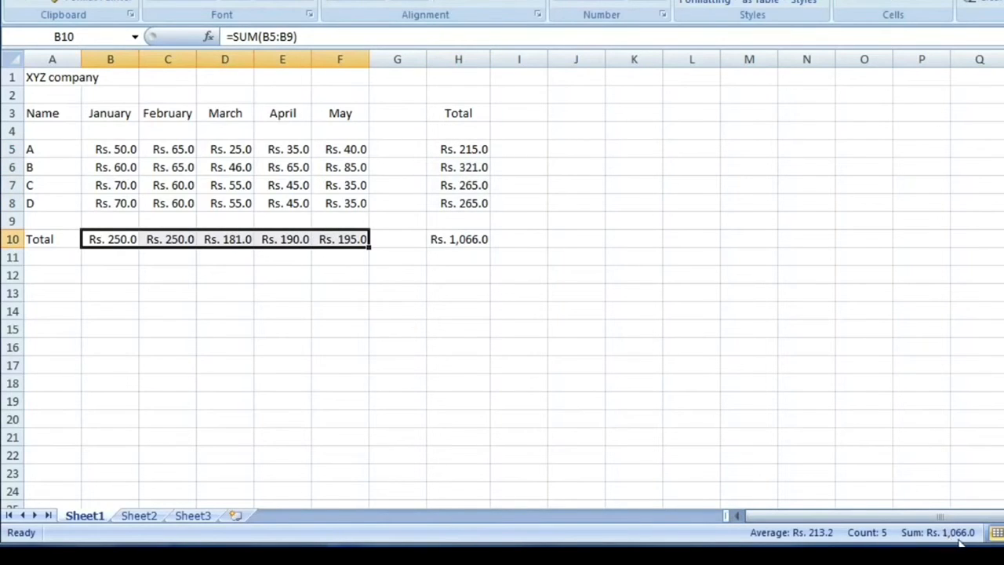
click(458, 239)
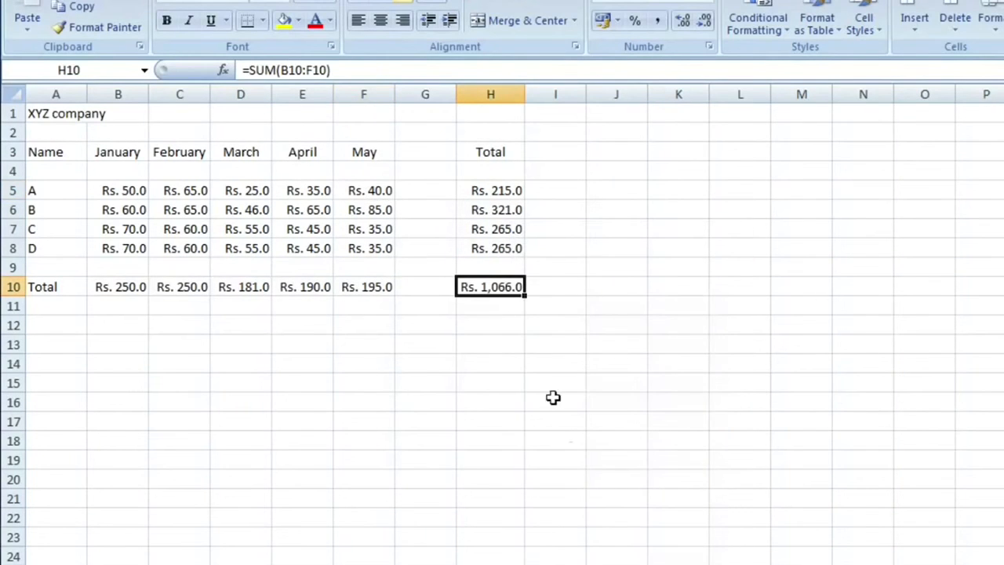
Format H10 with 3 decimal places via Format Cells and narrow column H, leaving totals as #######
right_click(489, 285)
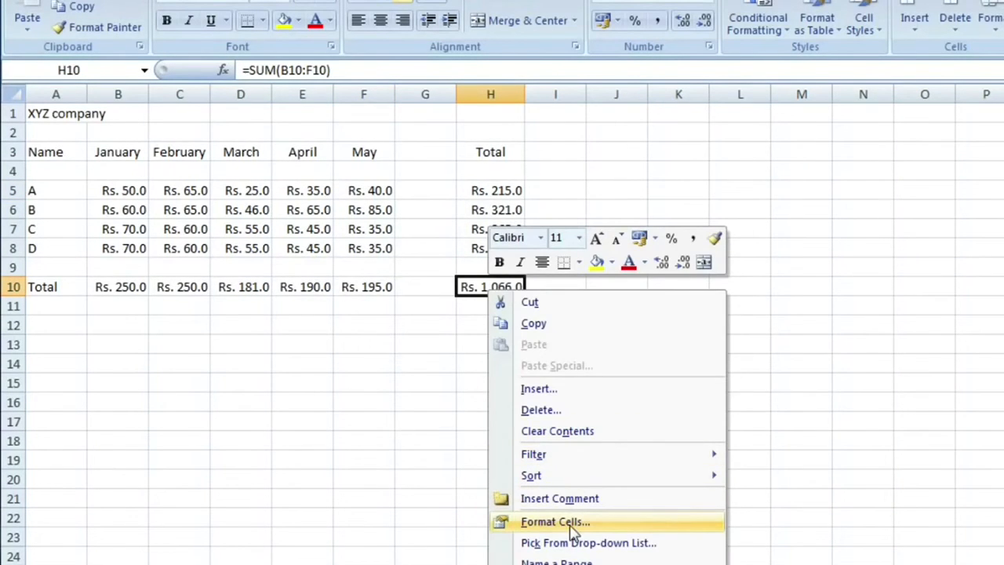
click(555, 521)
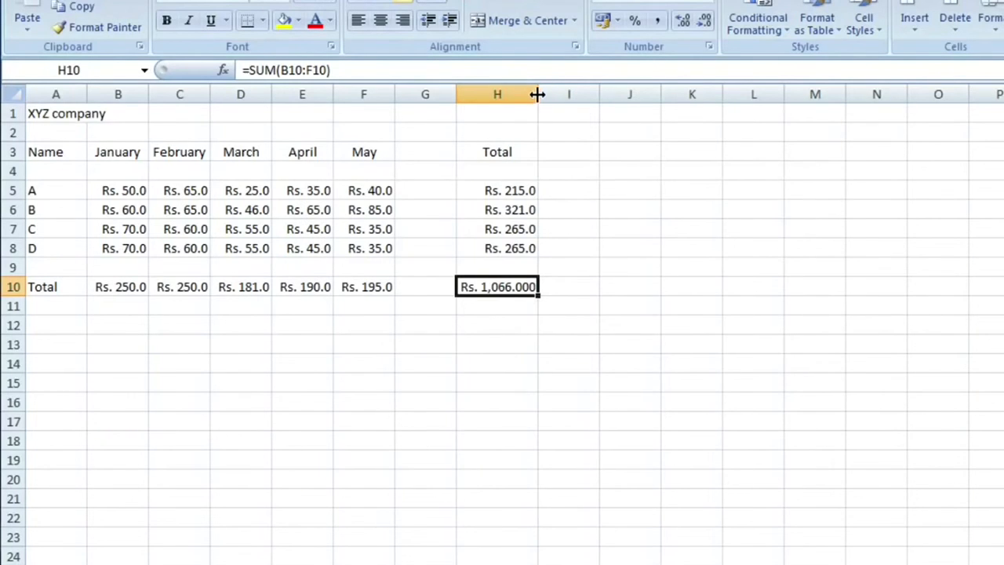
drag(538, 94, 511, 94)
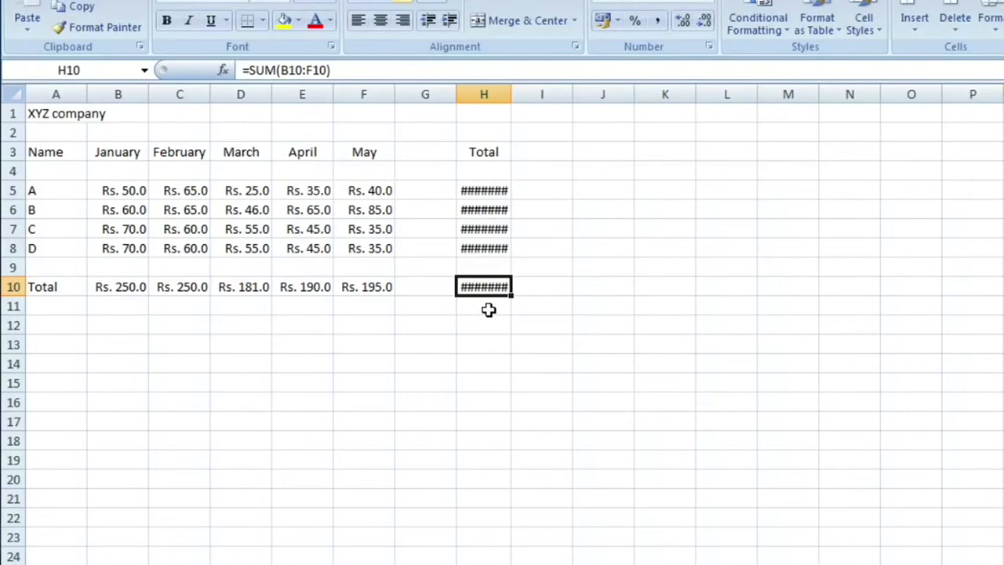
mouse_move(512, 94)
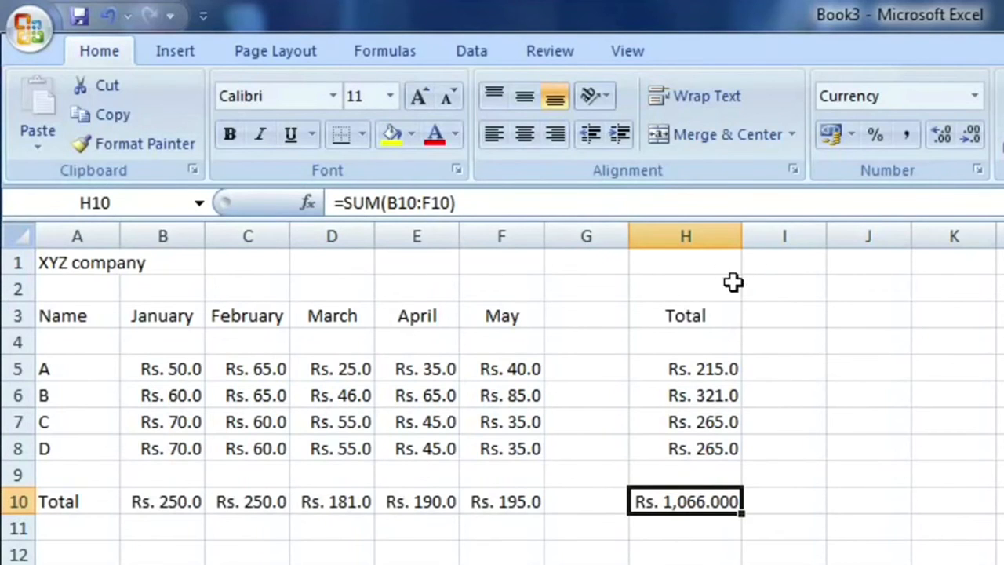
mouse_move(749, 504)
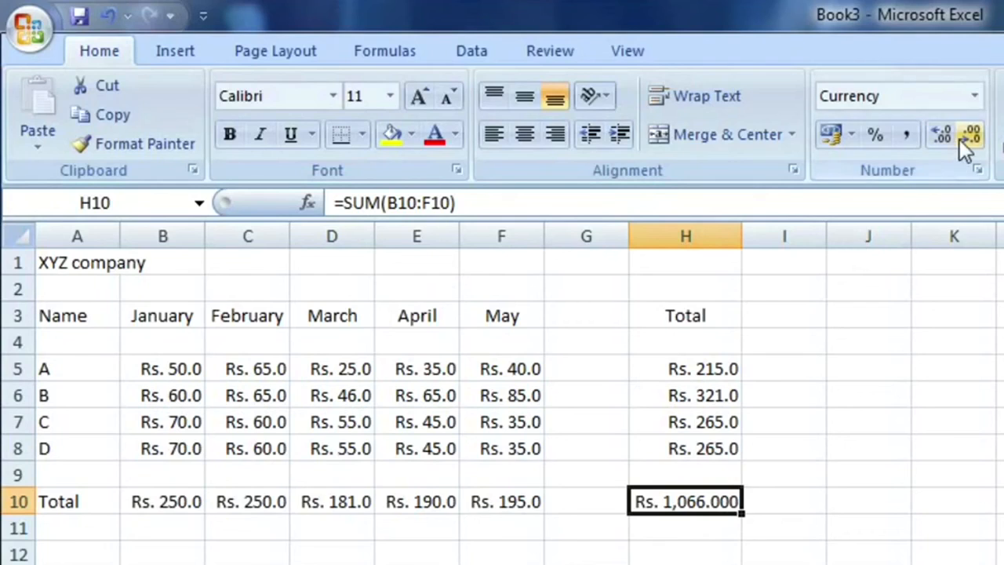
Decrease the decimals on H10 so the grand total reads Rs. 1,066.0 again
click(971, 135)
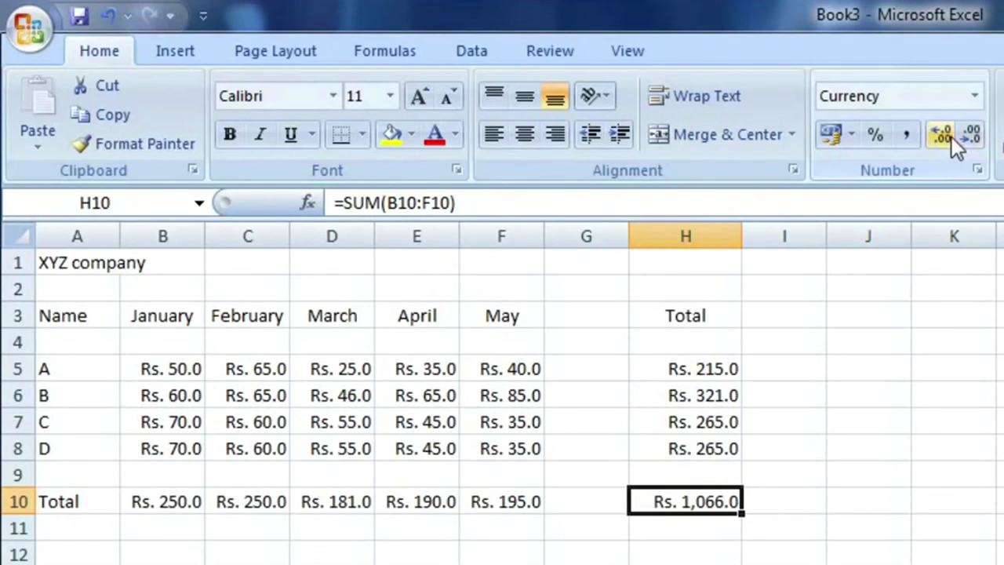
mouse_move(971, 157)
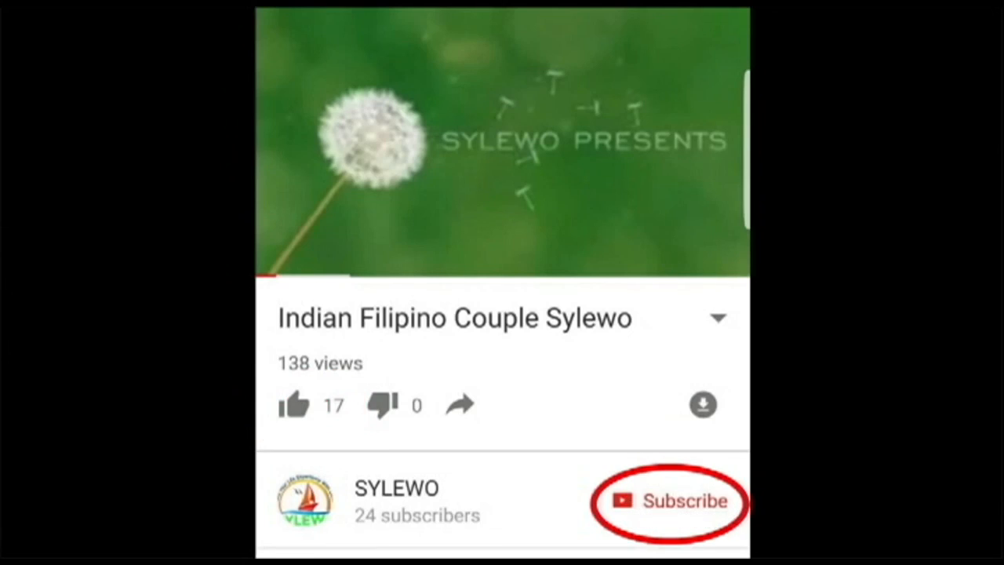
Turn on all notifications for the subscribed SYLEWO channel
click(667, 501)
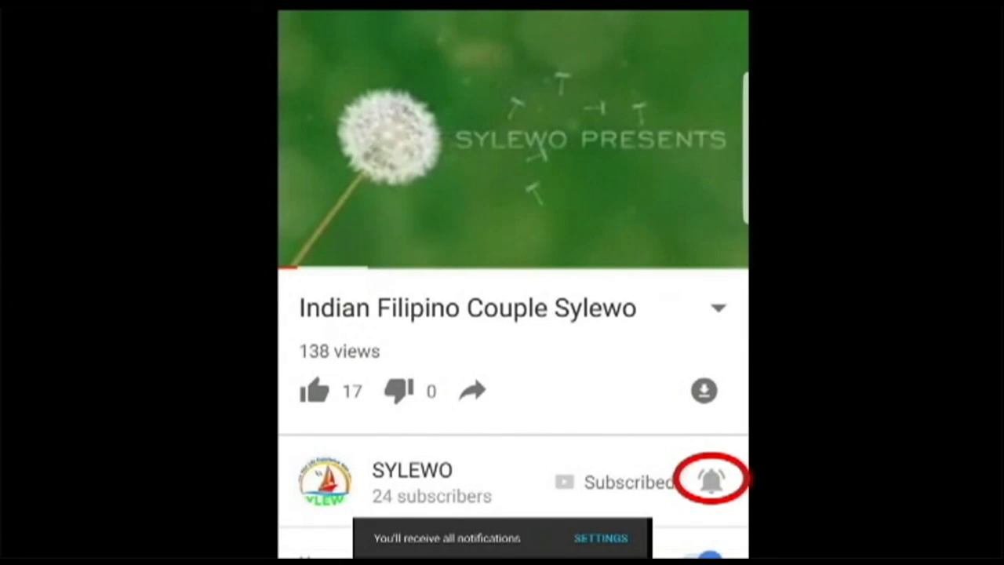